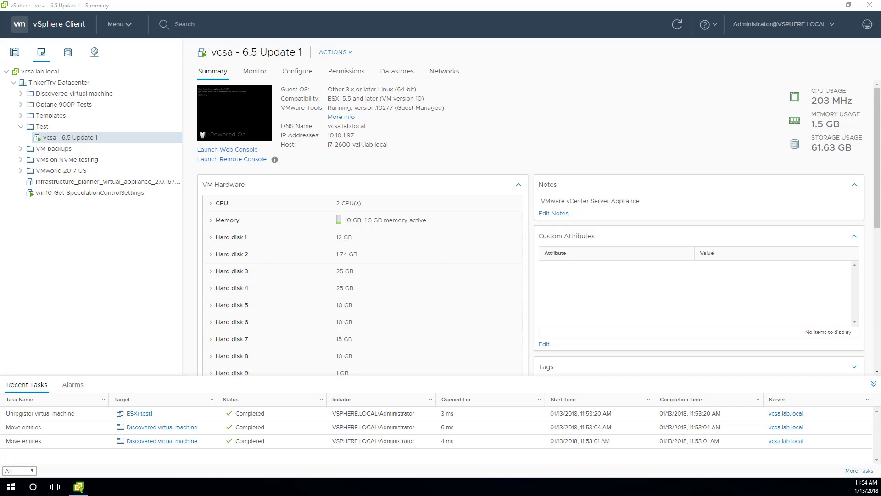
mouse_move(640, 135)
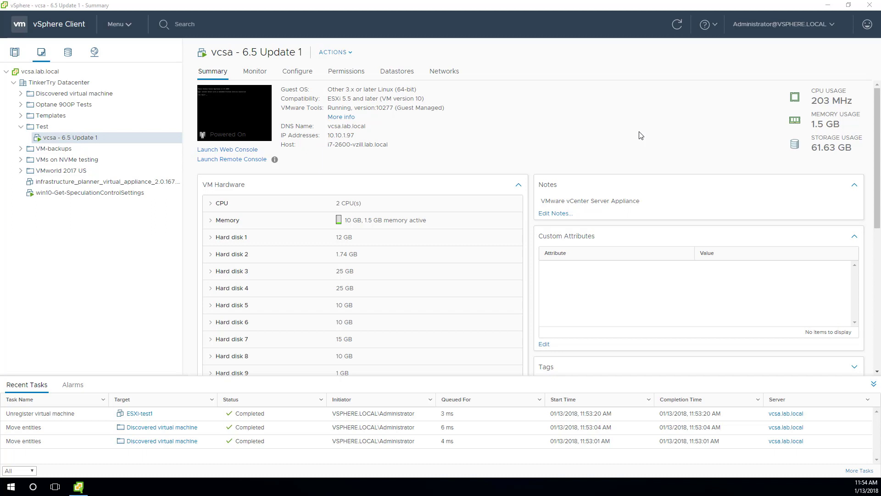
mouse_move(625, 126)
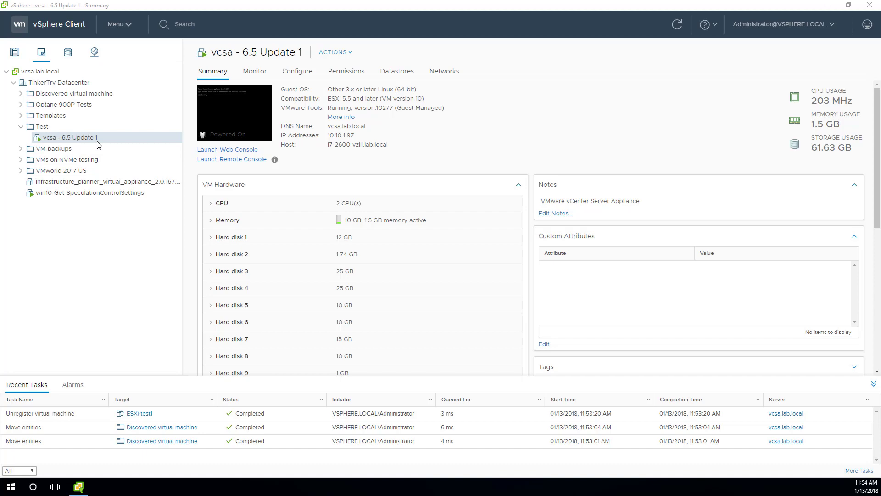
Take a memory-included snapshot of the vcsa VM named beginning 'prior to U...'.
right_click(69, 137)
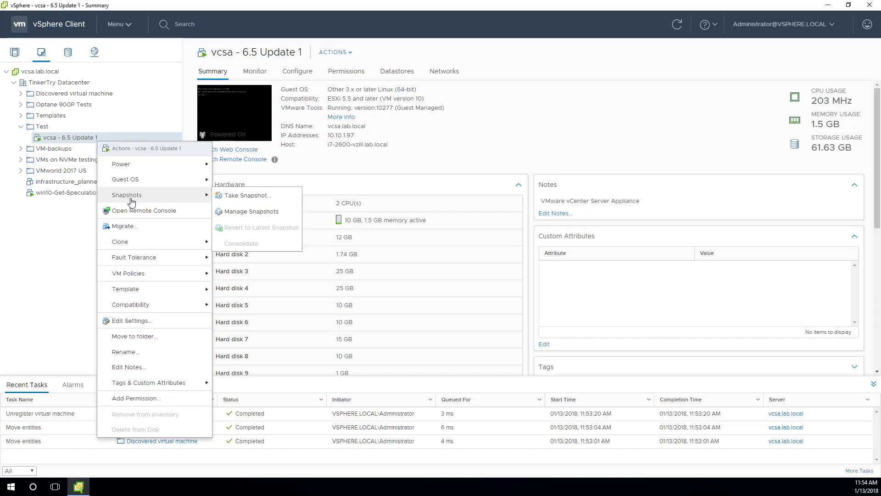
left_click(246, 195)
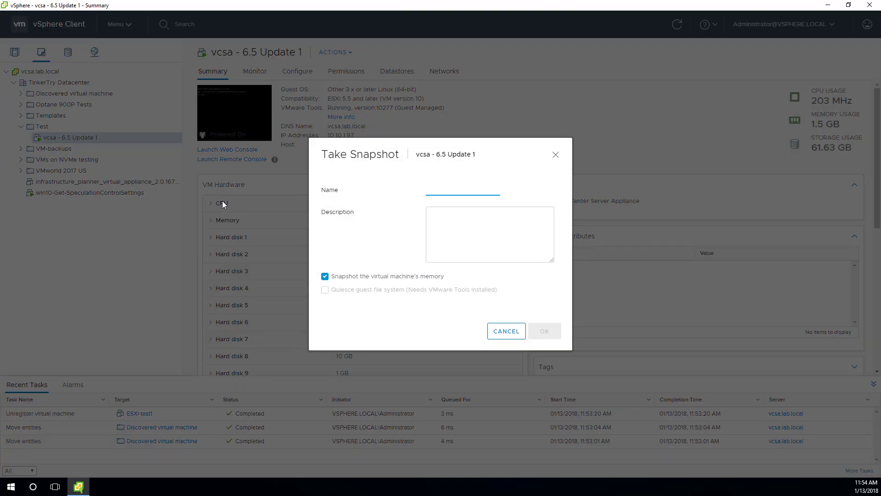
type("prior to")
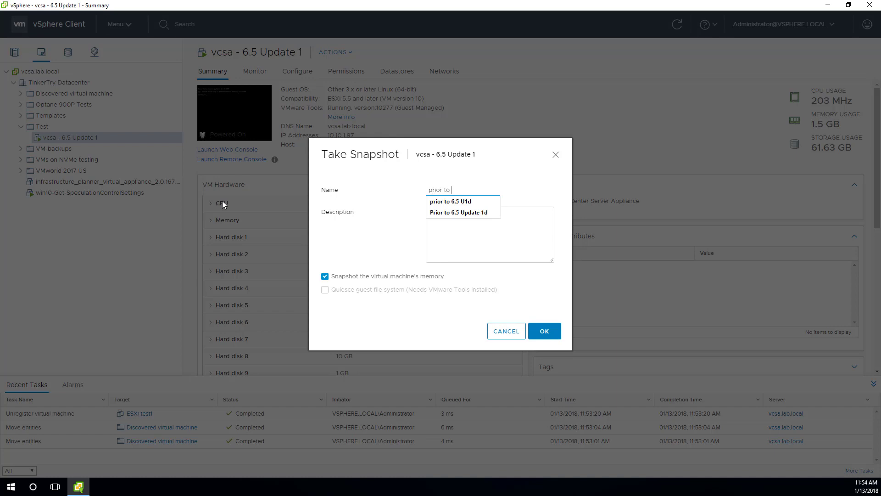
type("U")
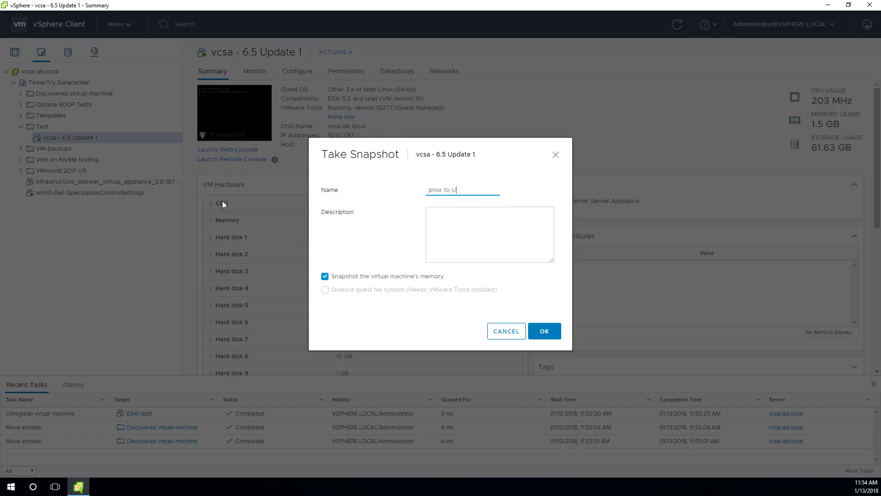
type("1e")
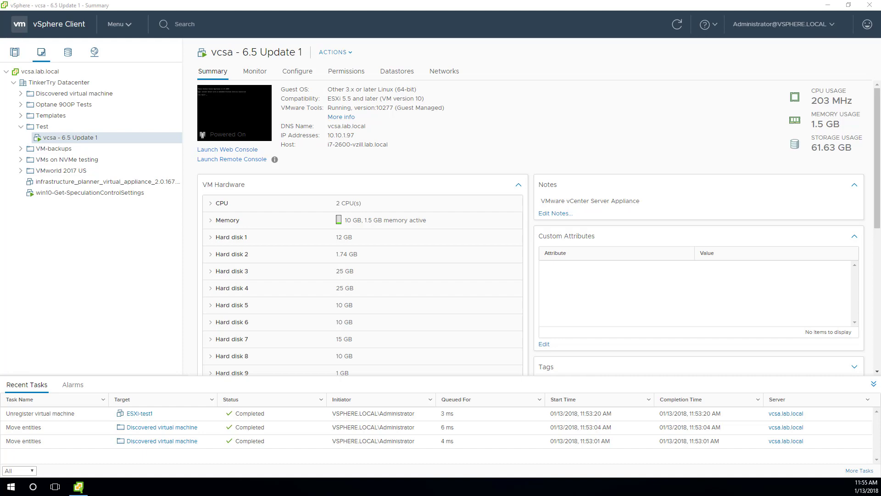
Bring up the Chrome window holding the VAMI appliance management tab.
left_click(101, 486)
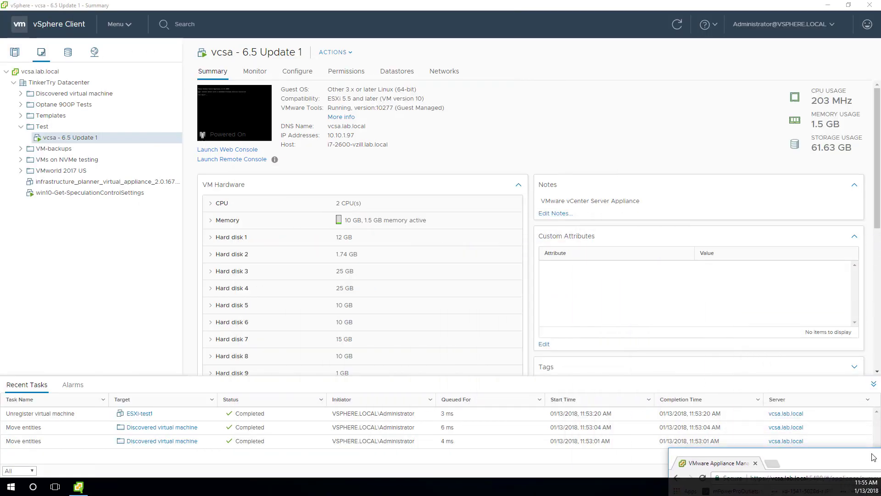
Maximize the browser and log in to Appliance Management as root.
left_click(714, 463)
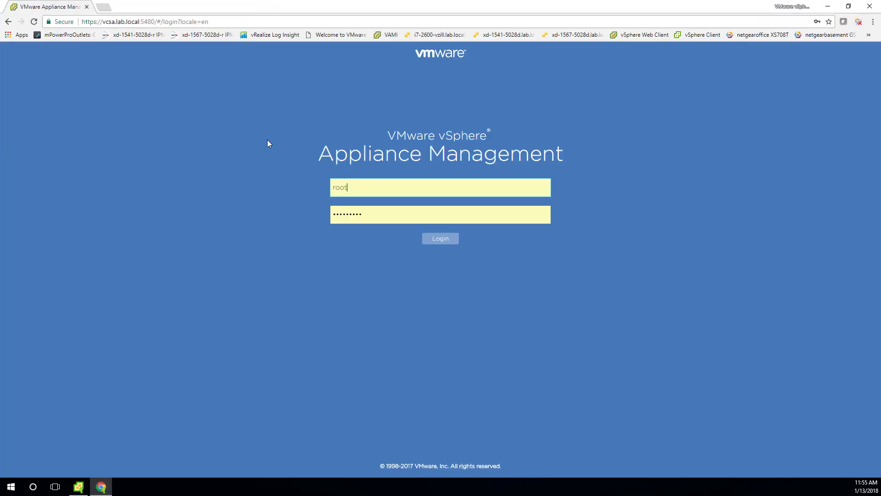
left_click(439, 239)
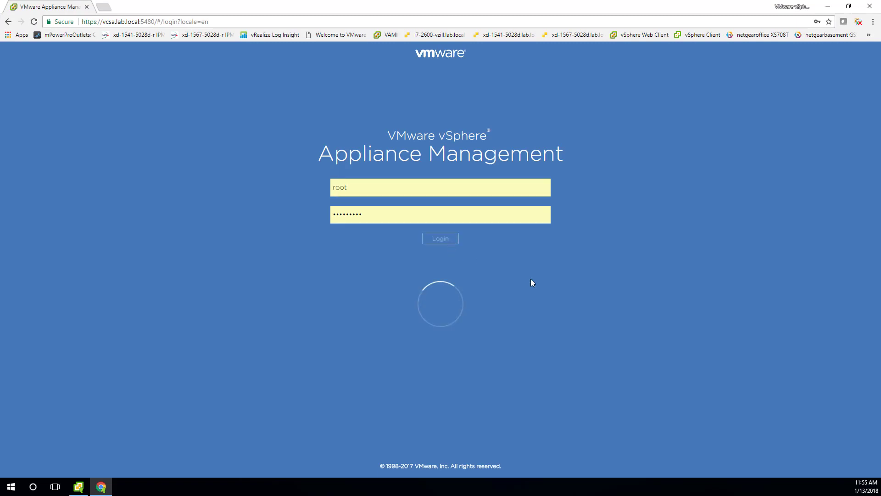
left_click(439, 239)
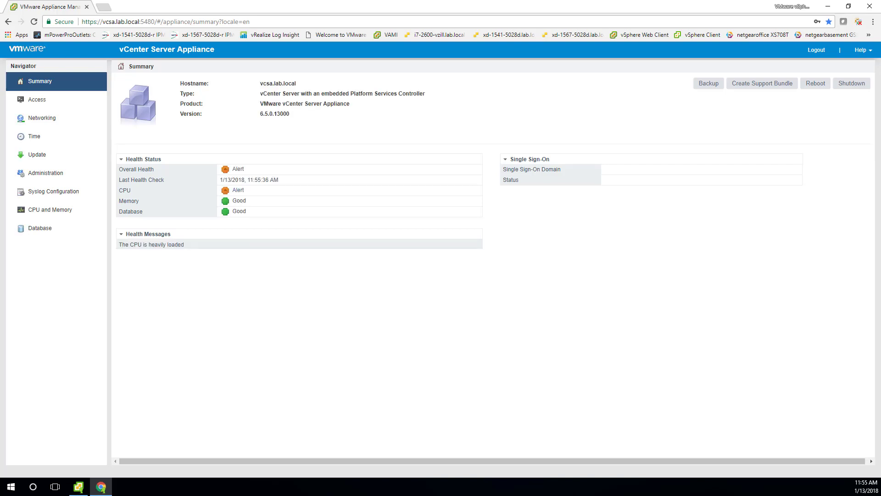
mouse_move(284, 114)
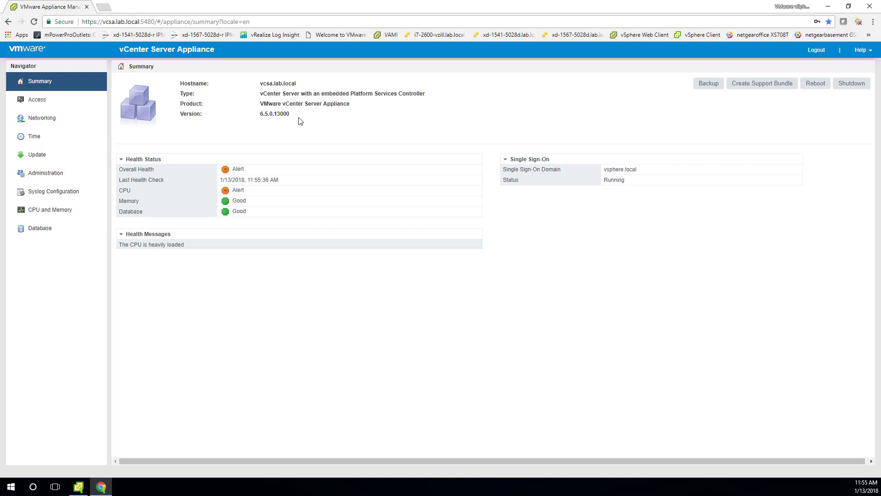
mouse_move(329, 126)
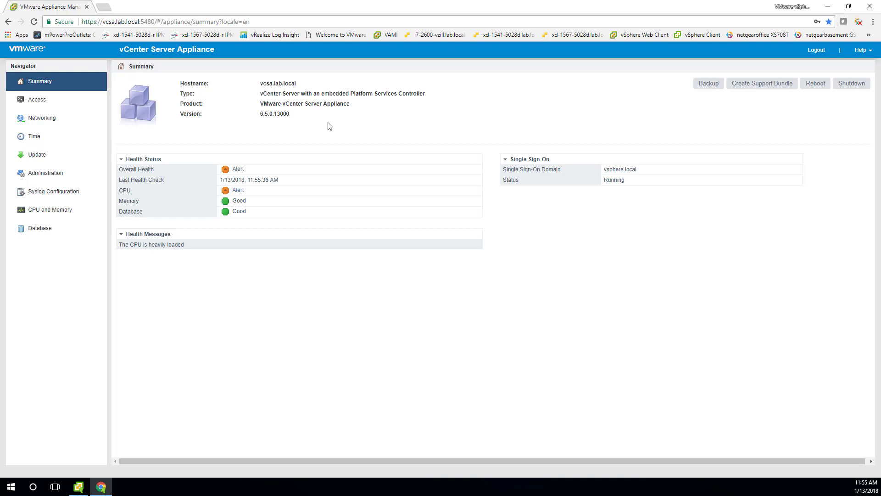
mouse_move(426, 140)
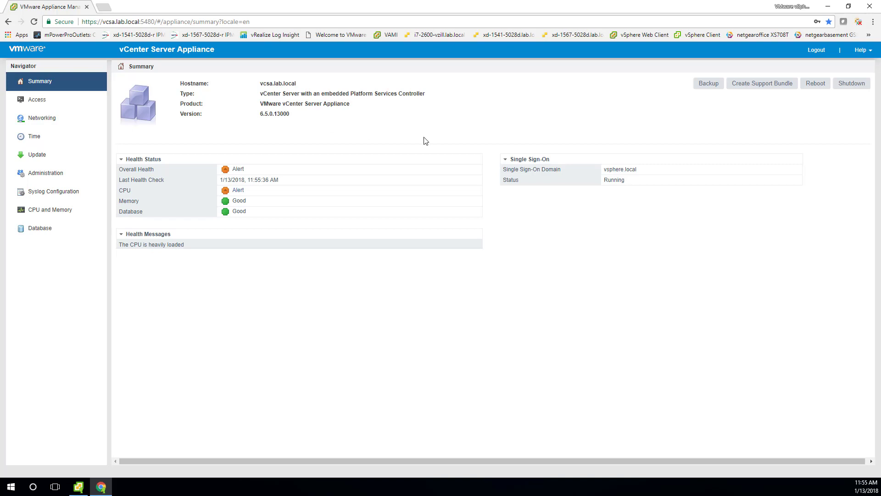
mouse_move(696, 113)
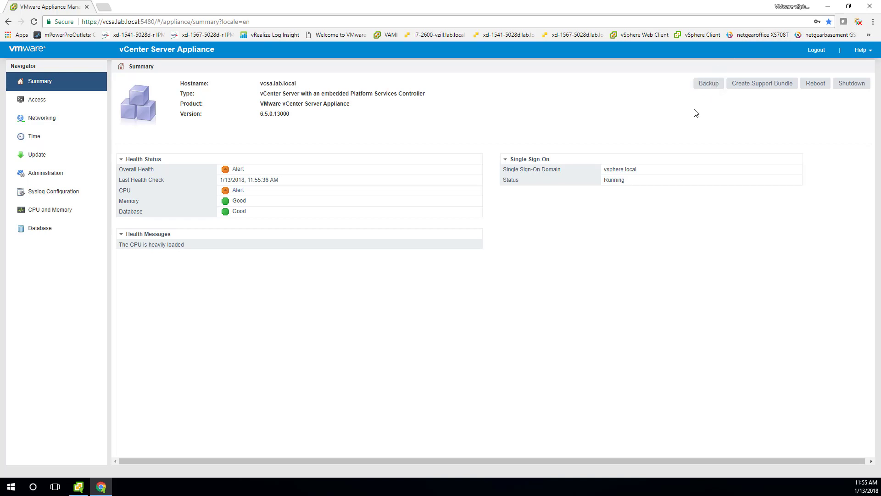
Go to the Update page showing version 6.5.0.13000 Build 7312210.
left_click(36, 155)
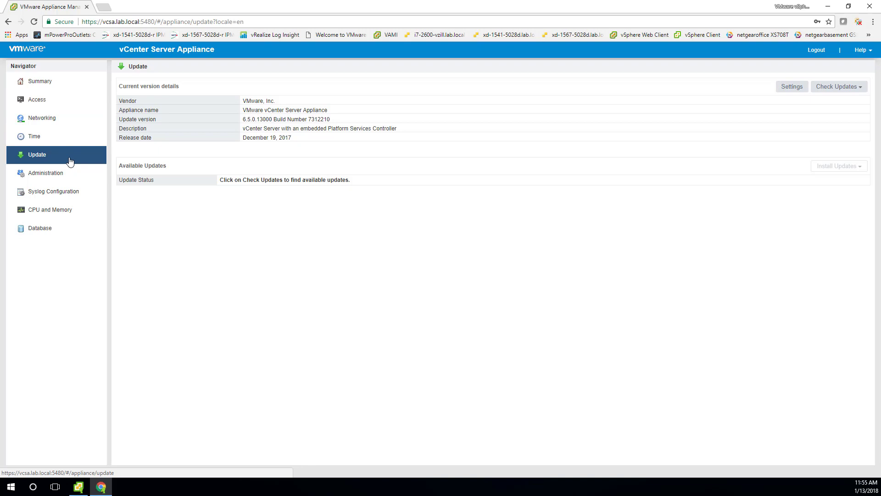
Check the URL for updates and review details of 6.5.0.14000 Build 7515524.
left_click(40, 80)
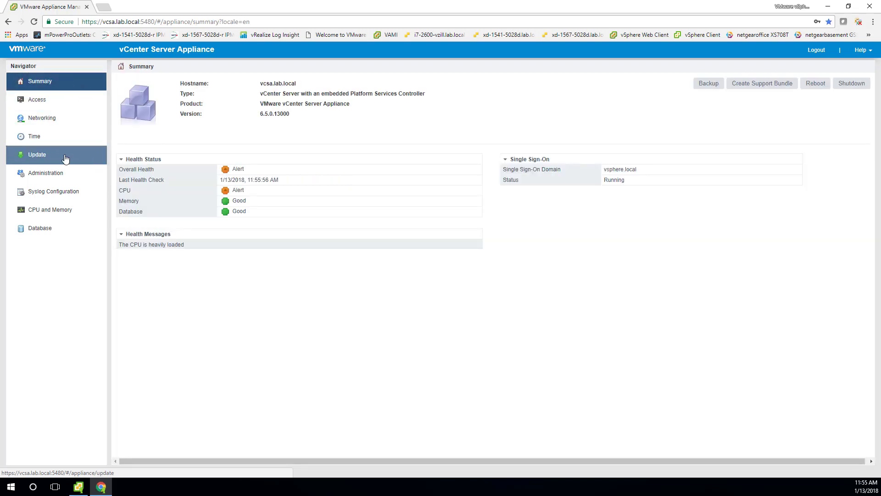
left_click(37, 154)
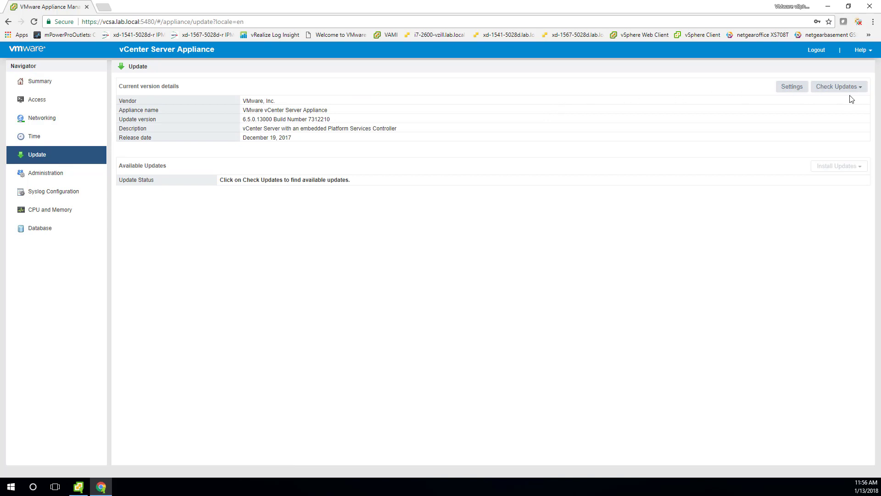
left_click(838, 86)
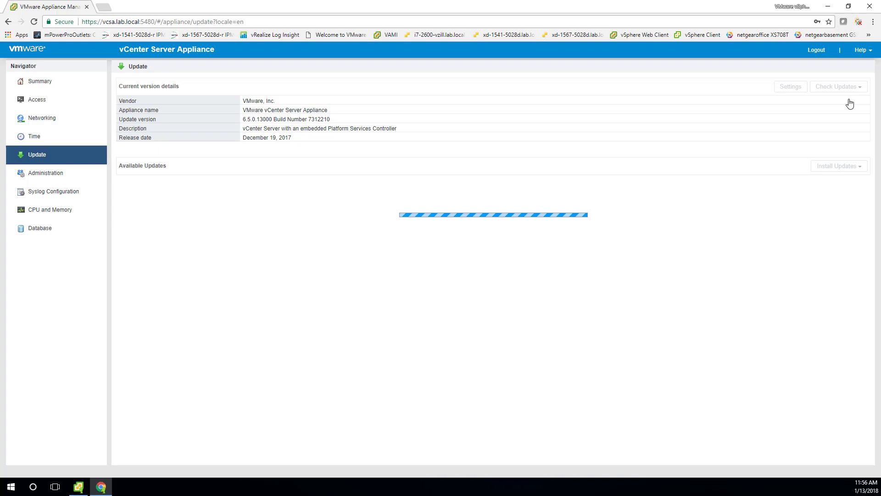
left_click(837, 86)
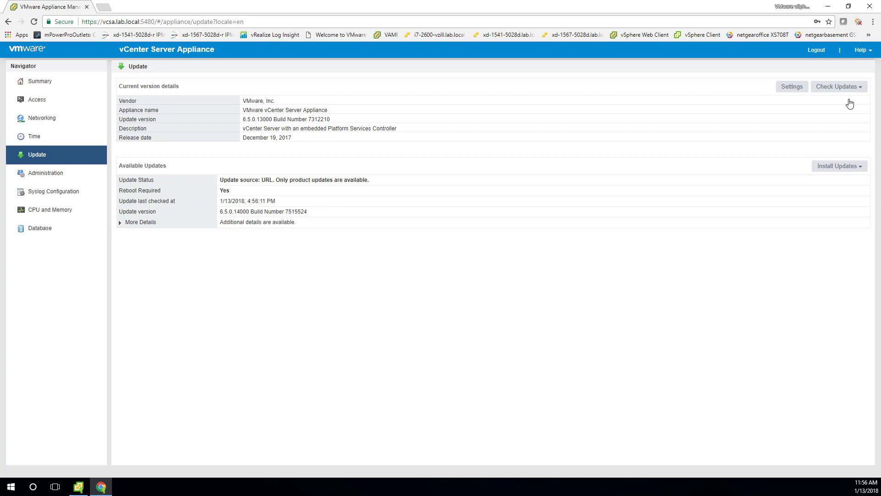
mouse_move(330, 219)
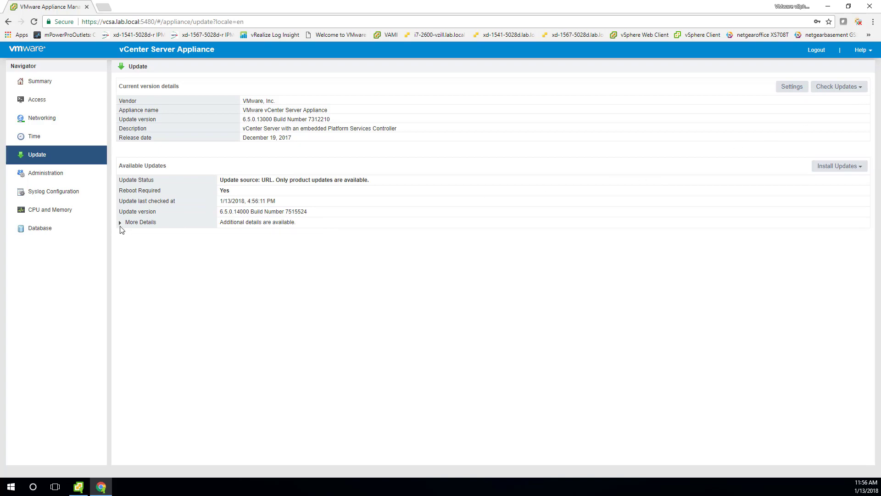
left_click(119, 222)
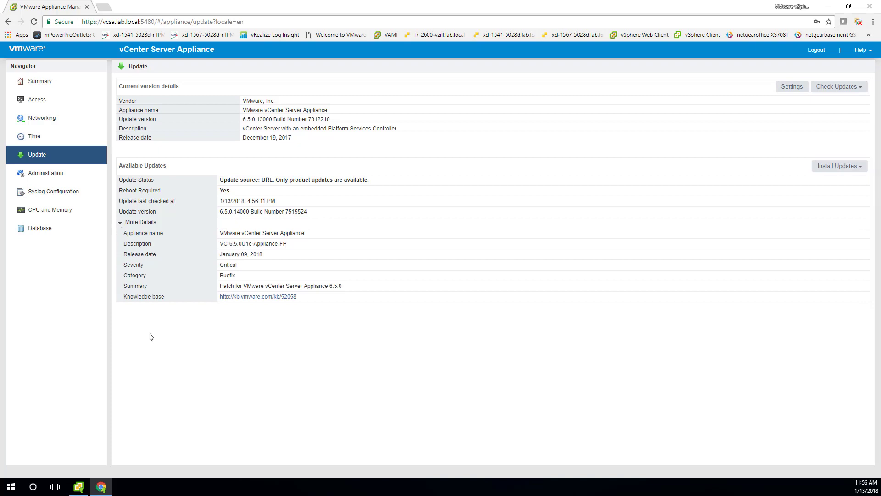
left_click(139, 221)
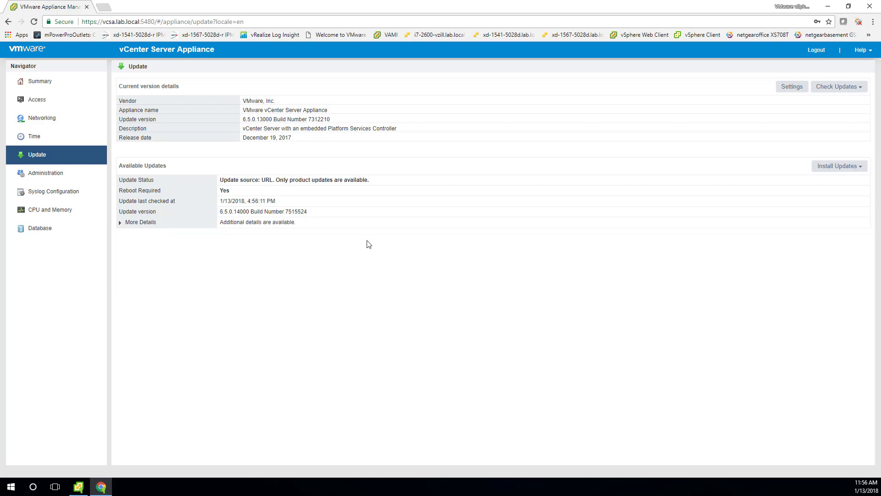
mouse_move(838, 167)
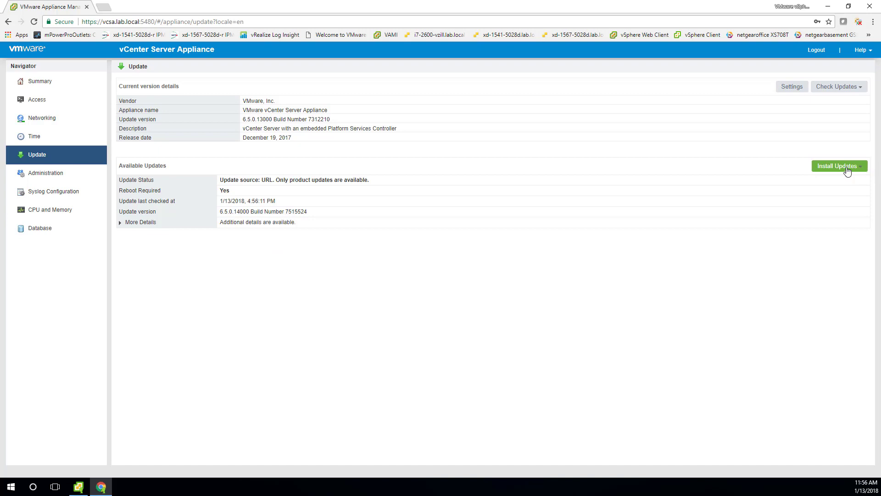
Install all available updates, accepting the license agreement.
left_click(837, 165)
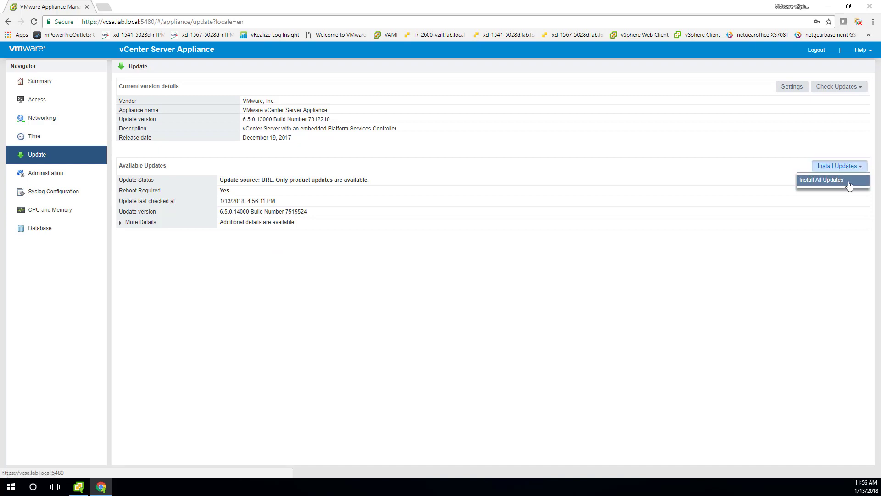
left_click(821, 180)
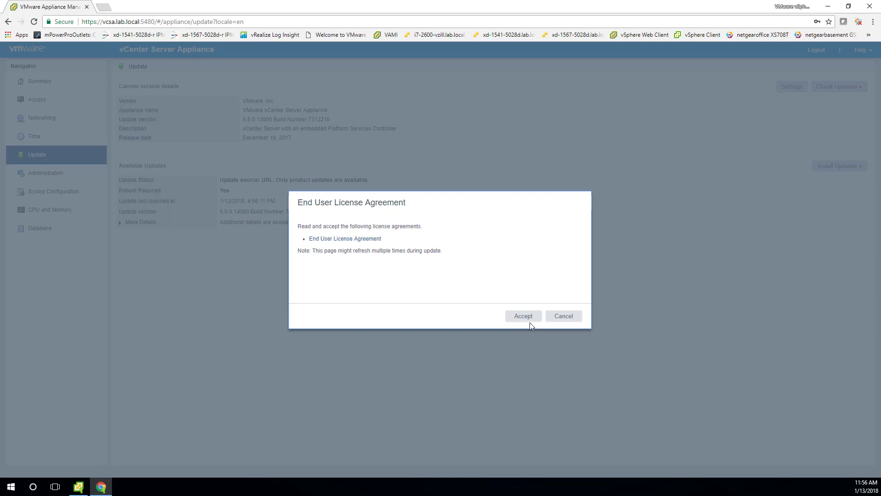
left_click(523, 315)
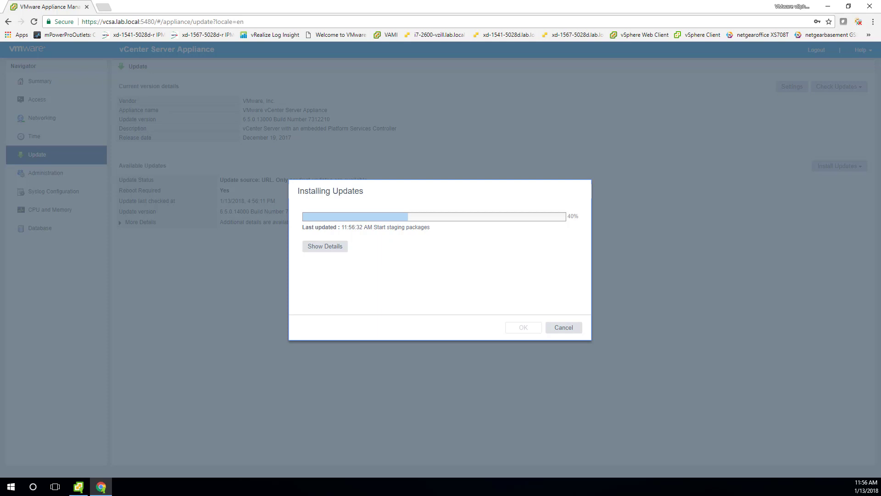
mouse_move(513, 257)
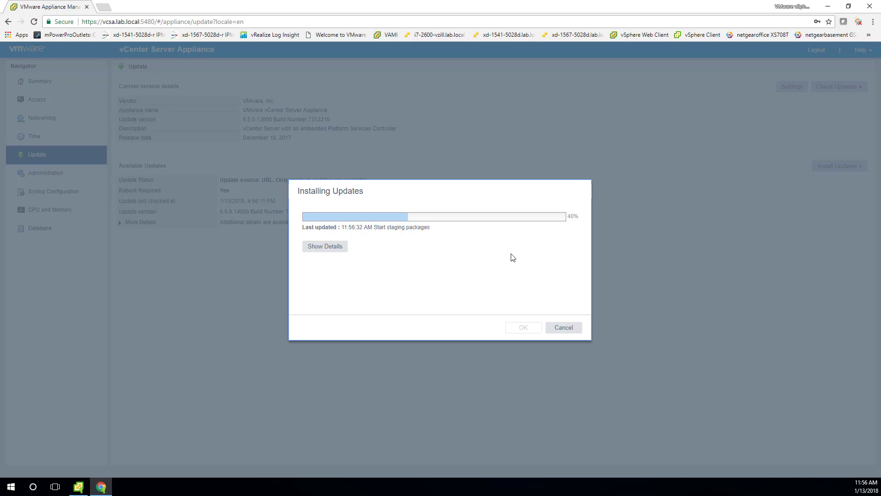
View the detailed installation log once progress reaches 100%.
left_click(324, 247)
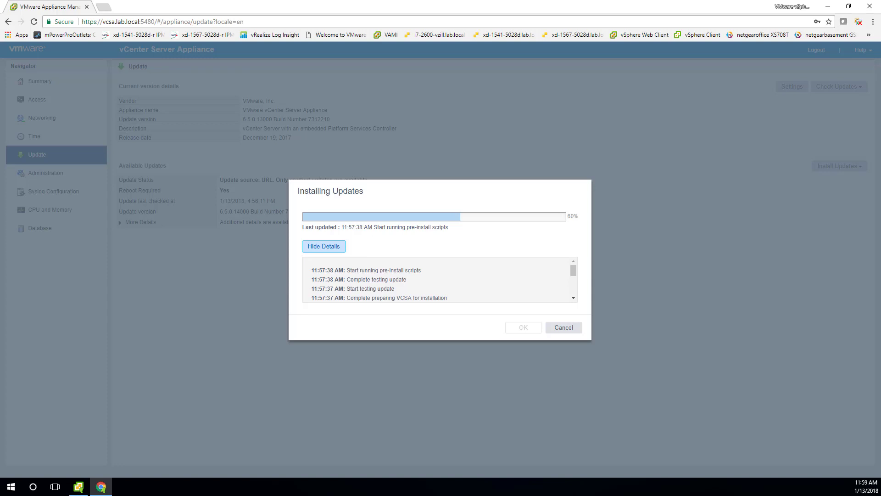
left_click(324, 246)
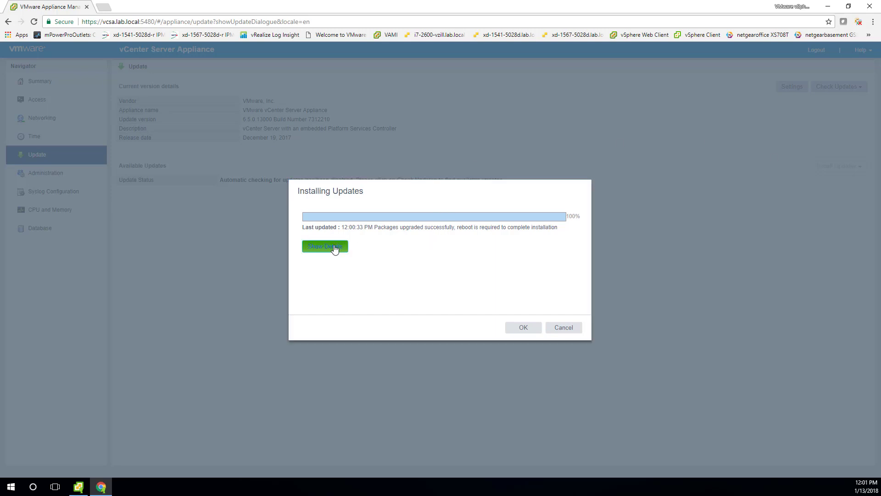
left_click(324, 246)
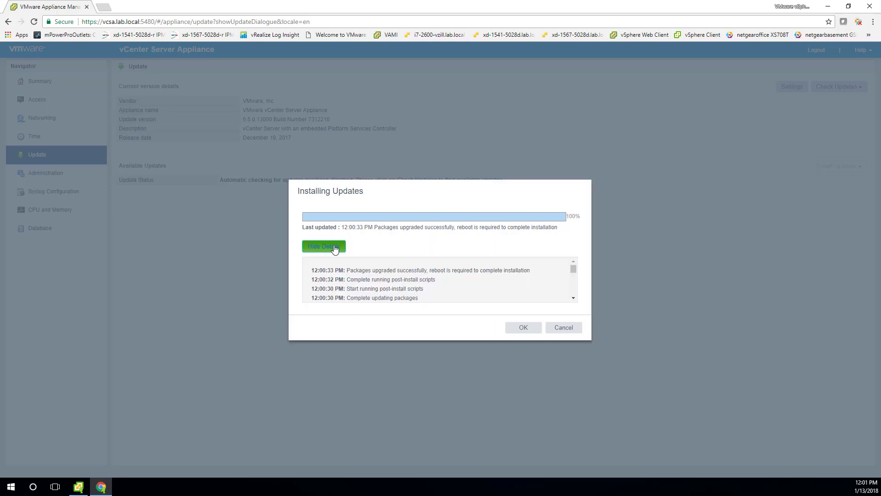
Dismiss the finished installation and reboot the appliance from the Summary page.
left_click(523, 326)
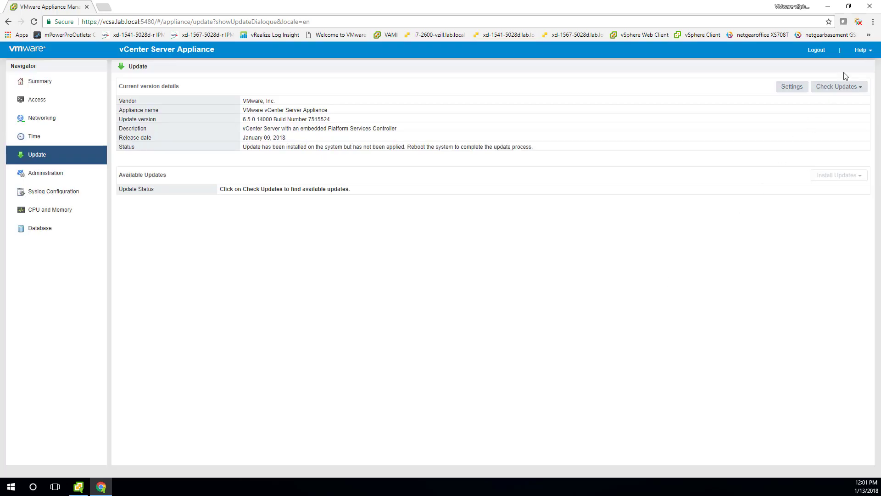
left_click(40, 80)
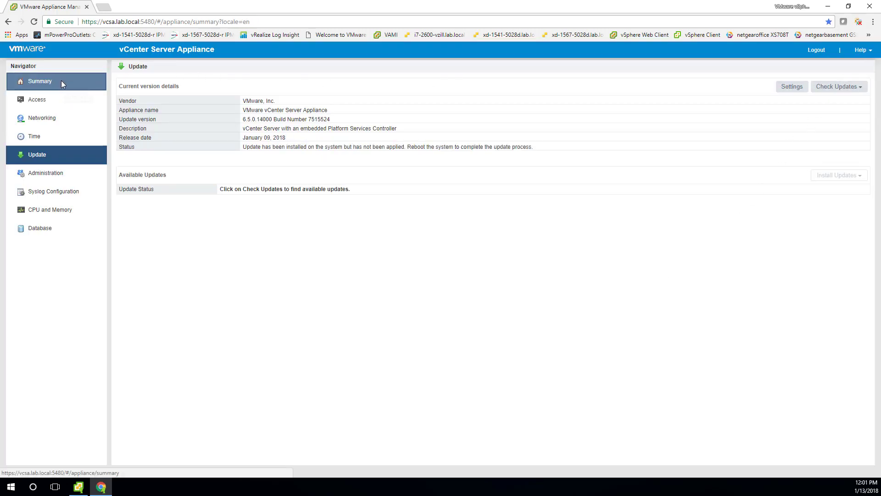
left_click(40, 81)
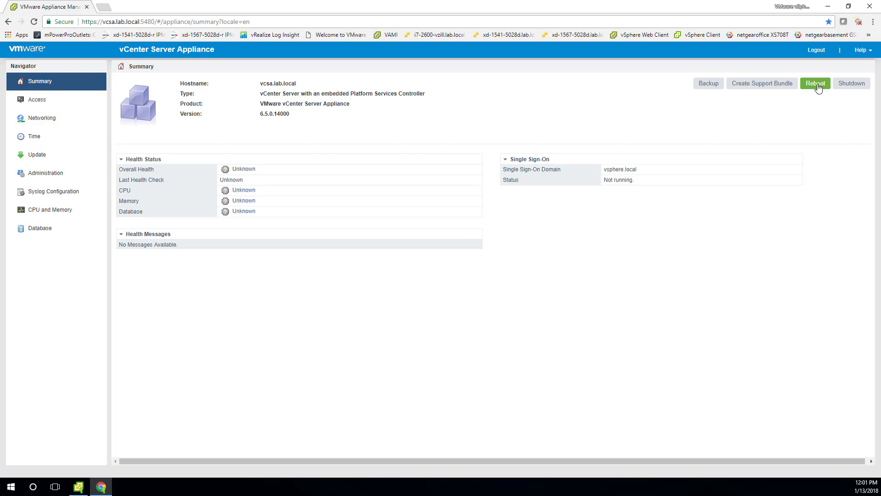
left_click(816, 83)
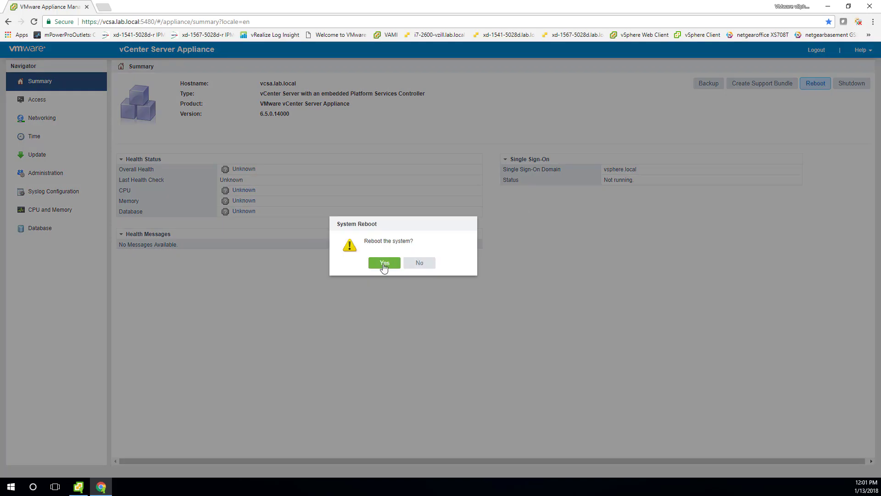
left_click(384, 262)
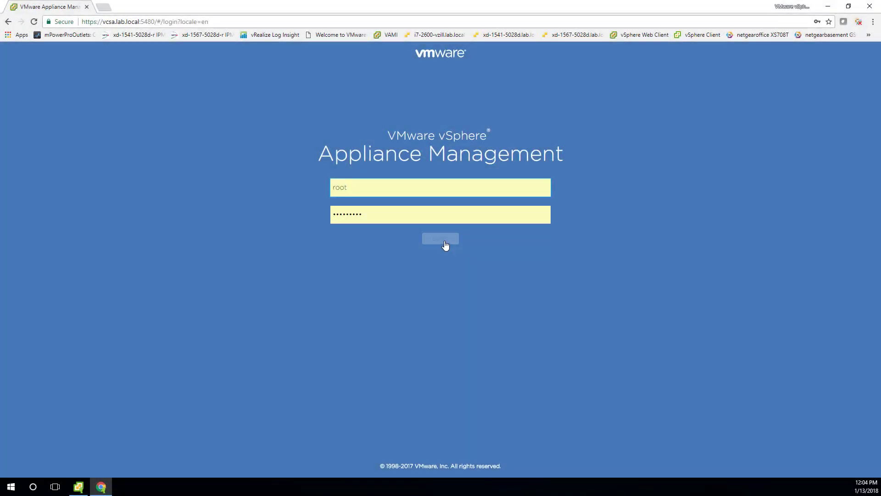
Log back in as root and run Check Repository on the Update page.
left_click(440, 239)
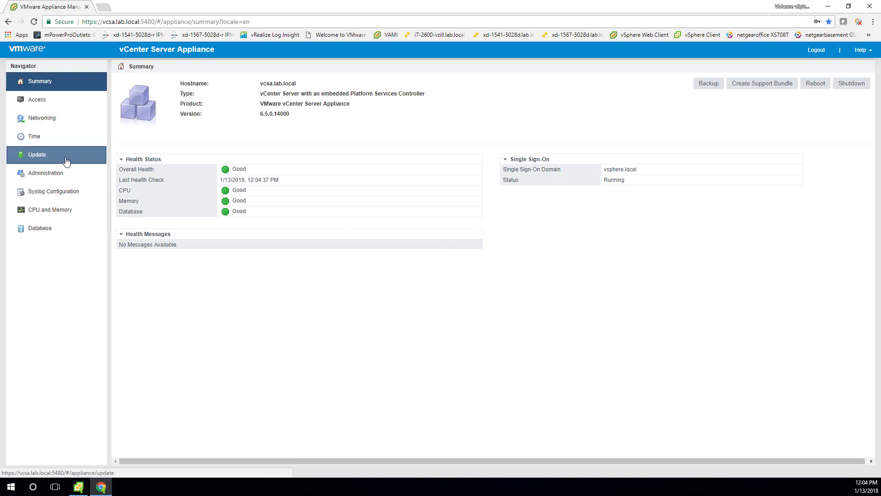
left_click(37, 154)
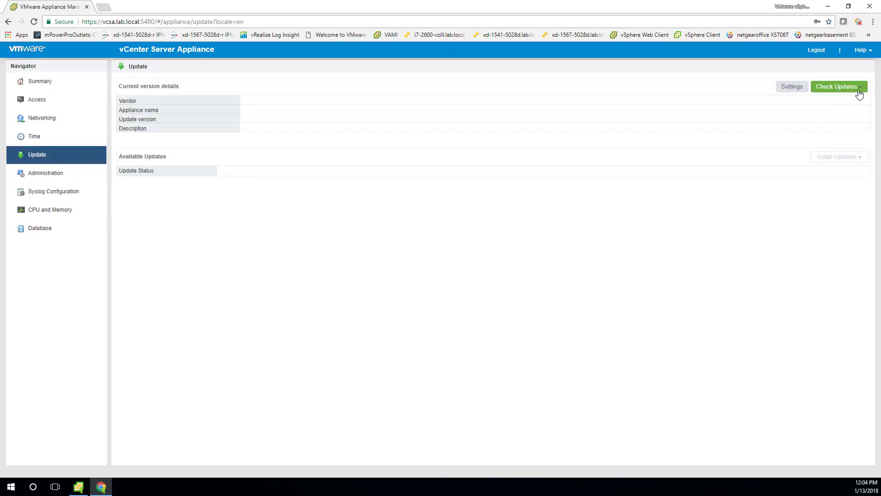
left_click(837, 86)
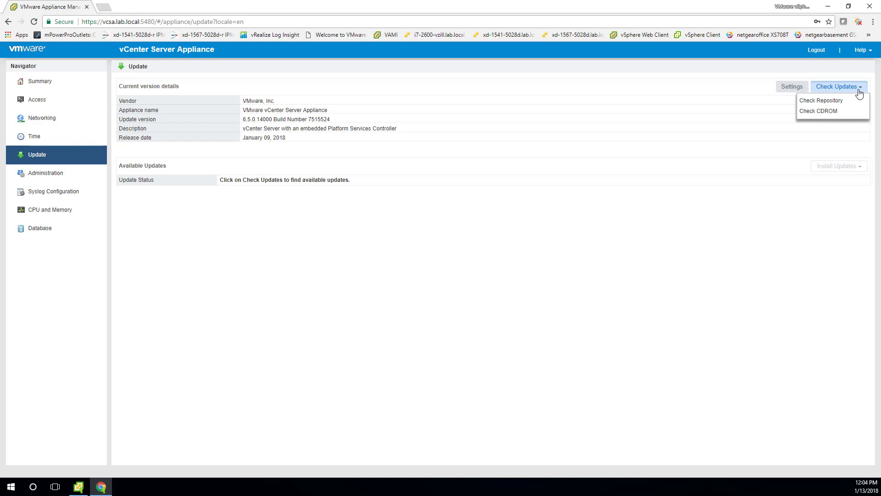
left_click(822, 100)
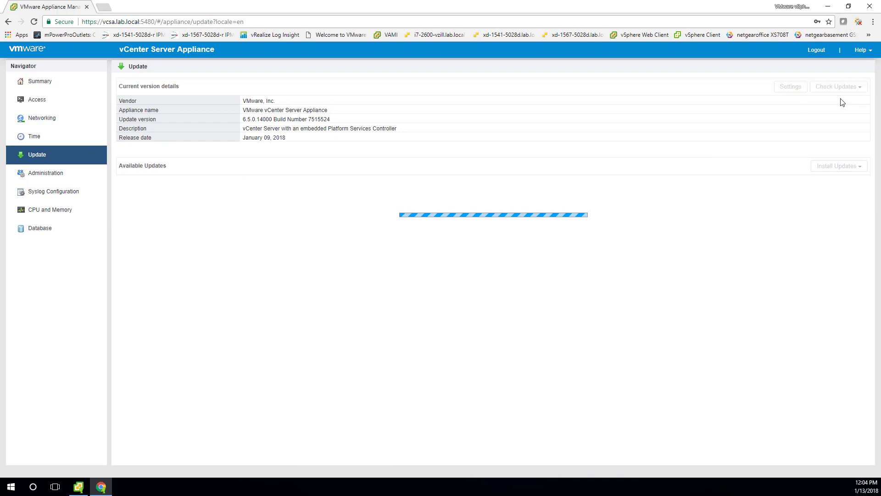
mouse_move(302, 141)
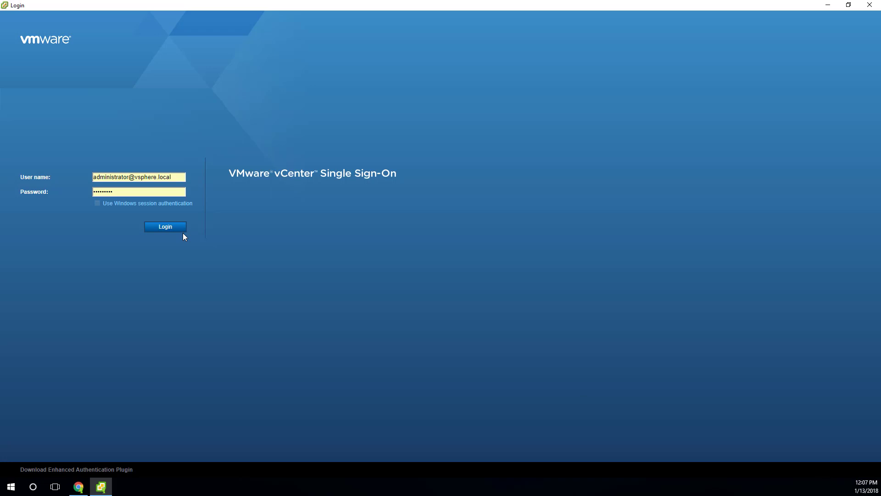
Sign in as administrator and open the vcsa - 6.5 Update 1 VM summary.
left_click(164, 226)
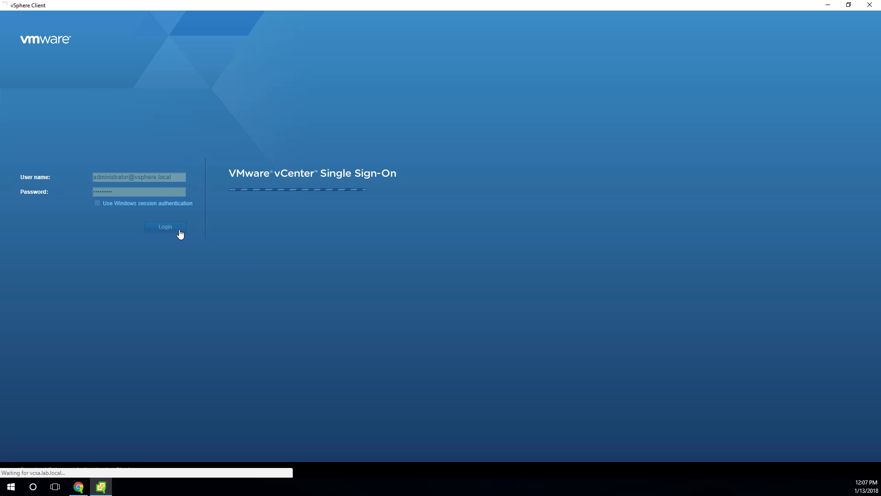
left_click(164, 227)
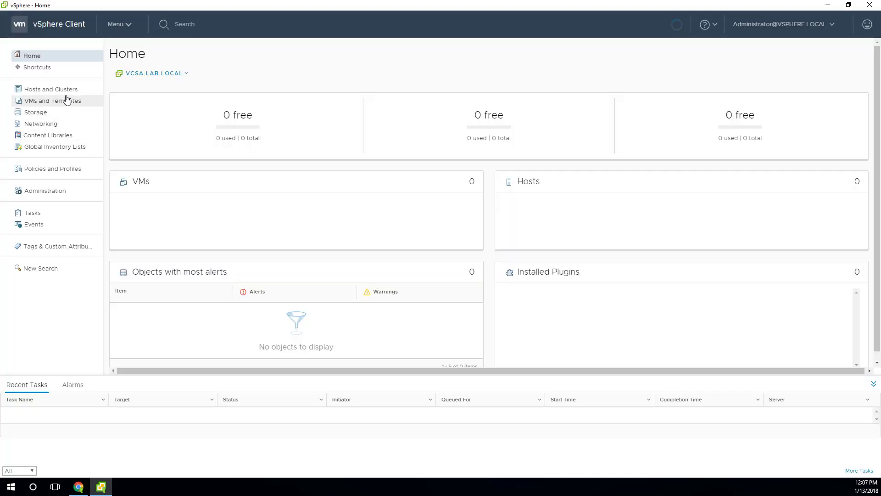
left_click(50, 89)
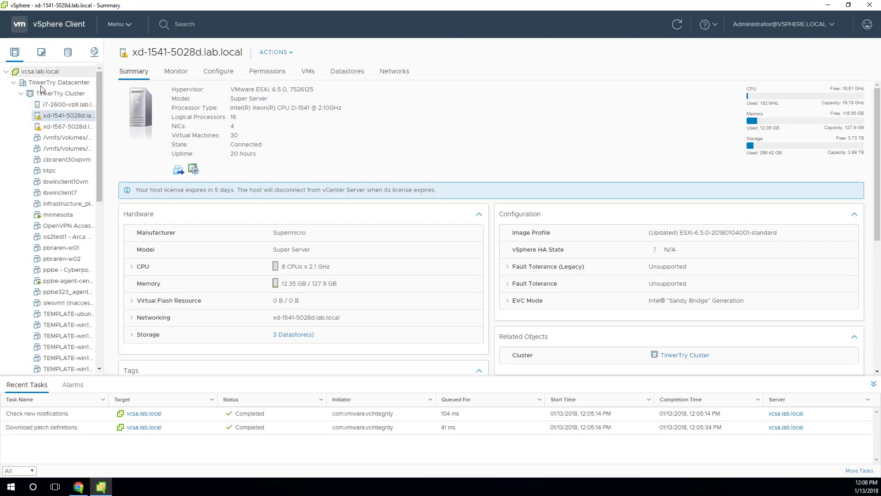
left_click(61, 94)
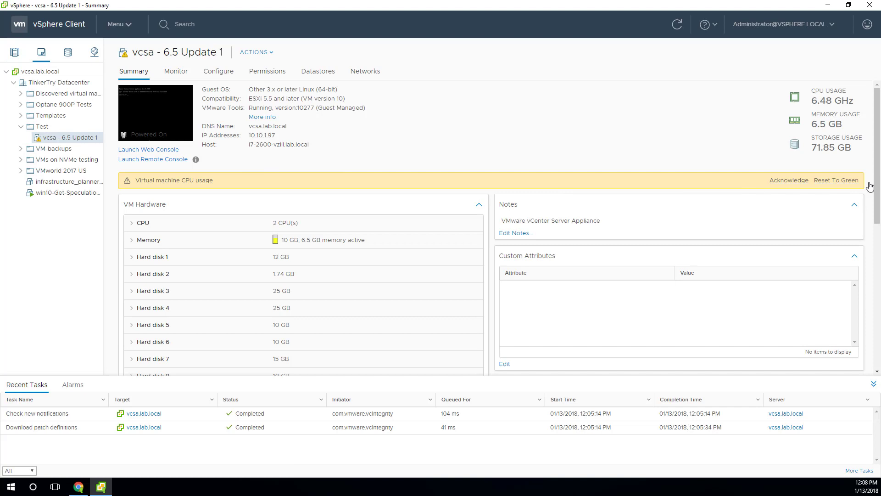
mouse_move(835, 180)
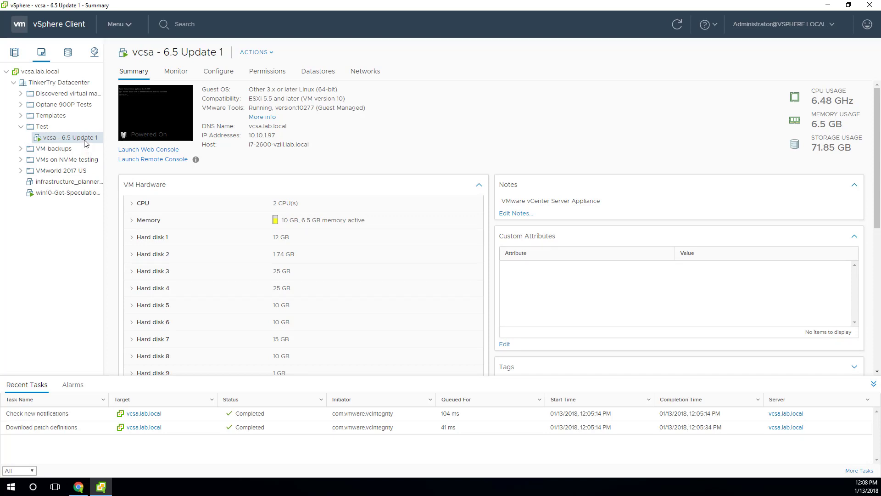
Delete all snapshots of the vcsa - 6.5 Update 1 VM via Manage Snapshots.
right_click(69, 137)
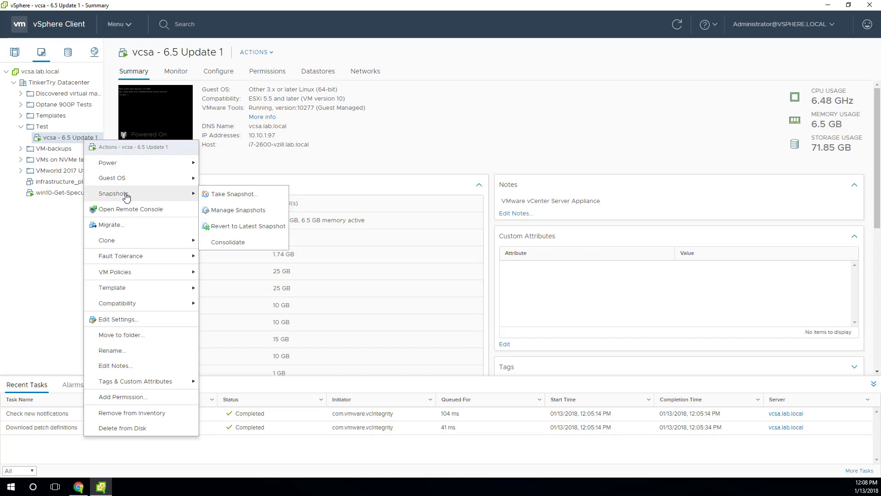
mouse_move(279, 201)
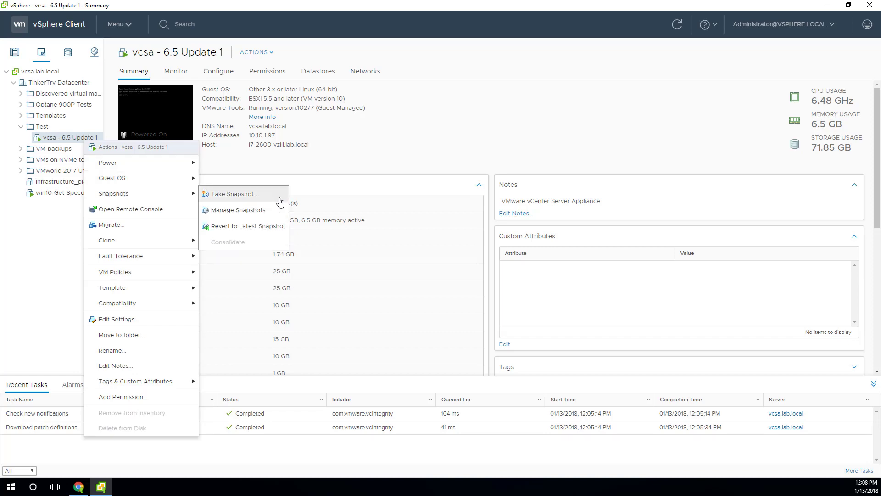
left_click(238, 210)
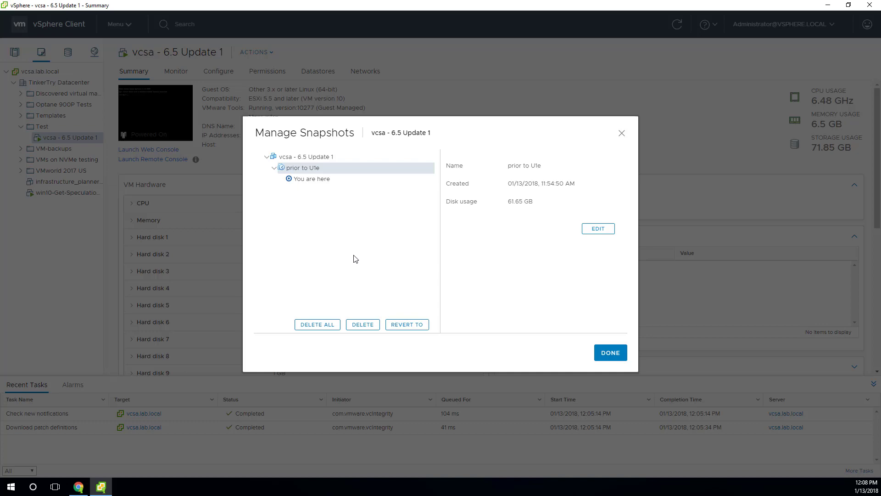
left_click(317, 324)
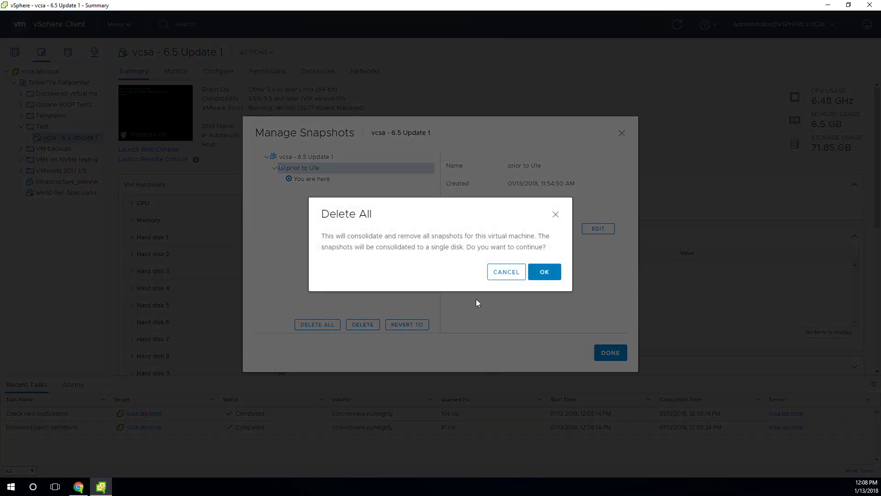
left_click(542, 271)
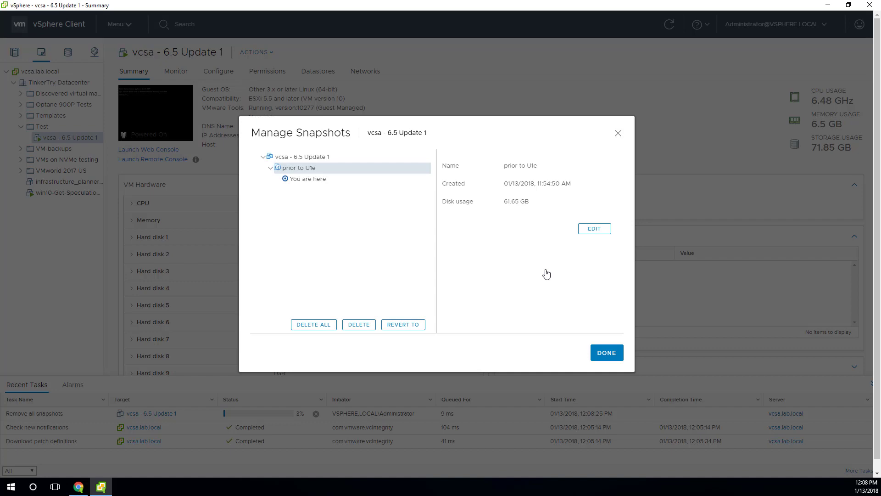
left_click(607, 352)
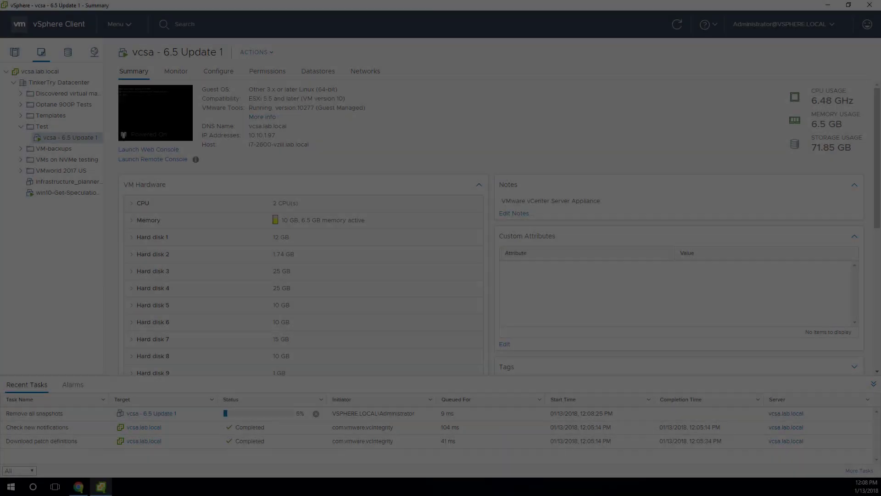